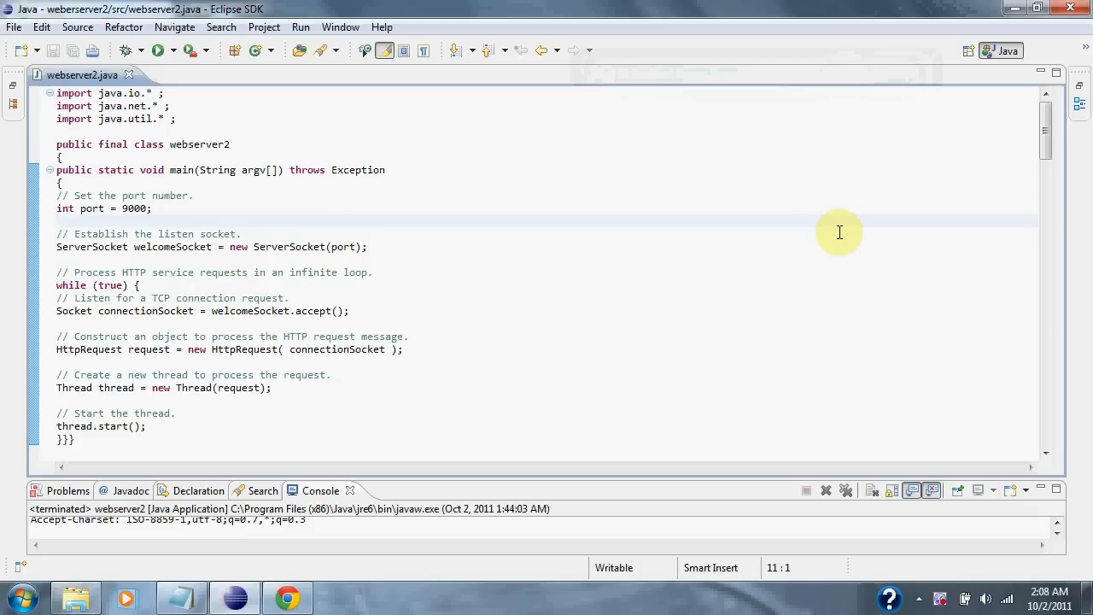
mouse_move(1020, 166)
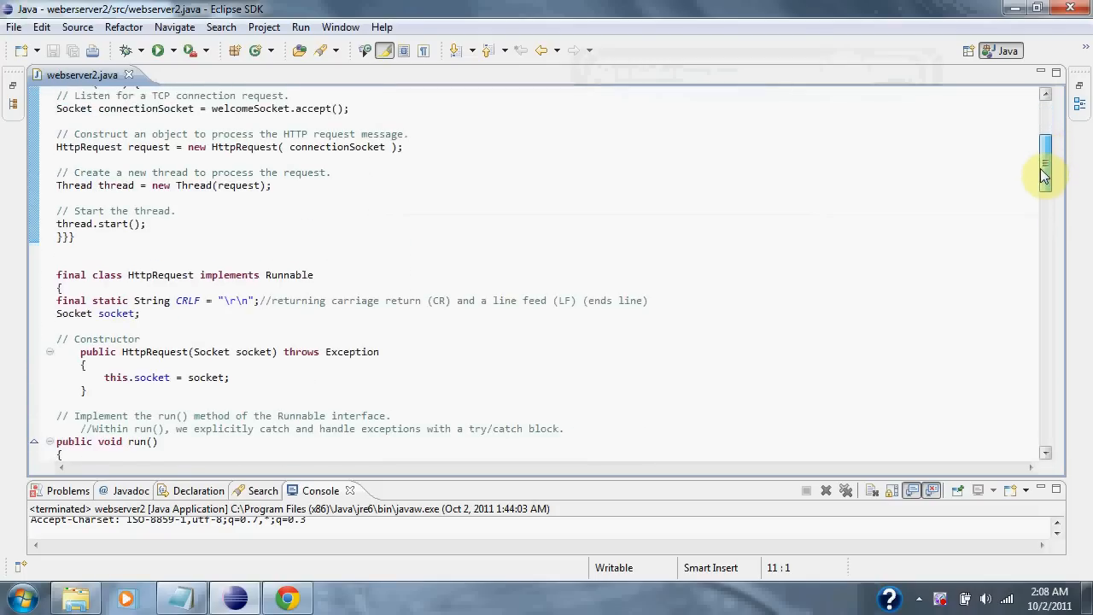
Step: Scroll through the webserver2 source to the end of the file
scroll(down, 3)
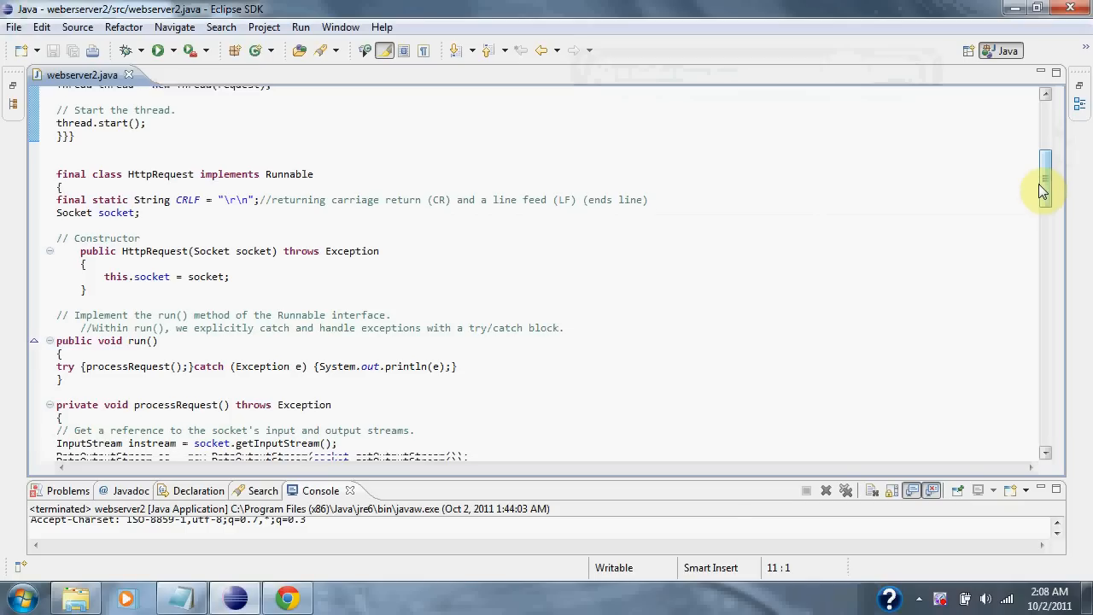
scroll(down, 3)
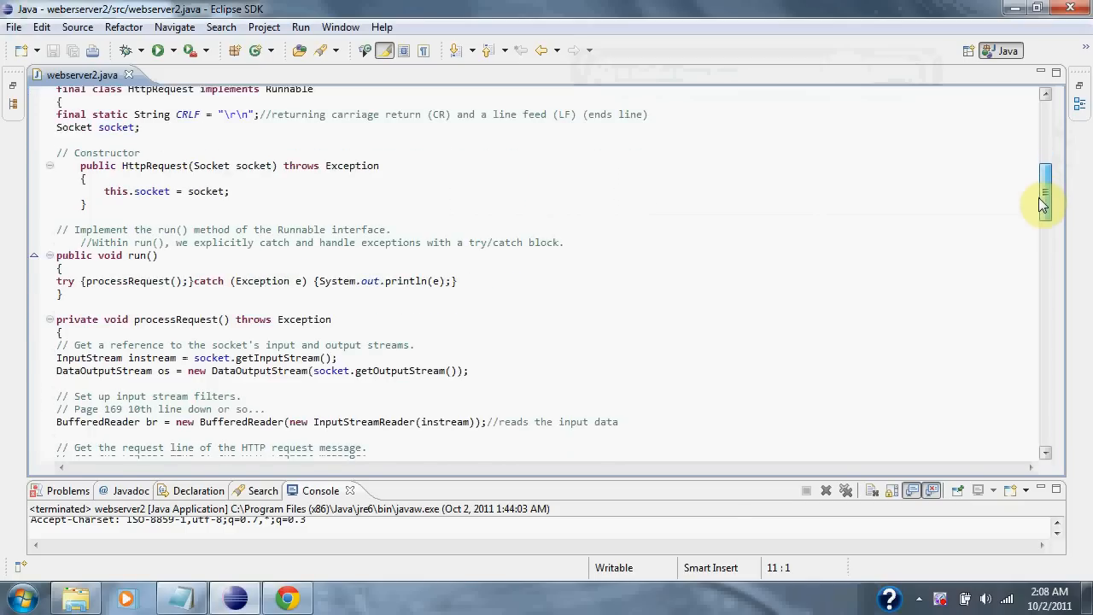
scroll(down, 3)
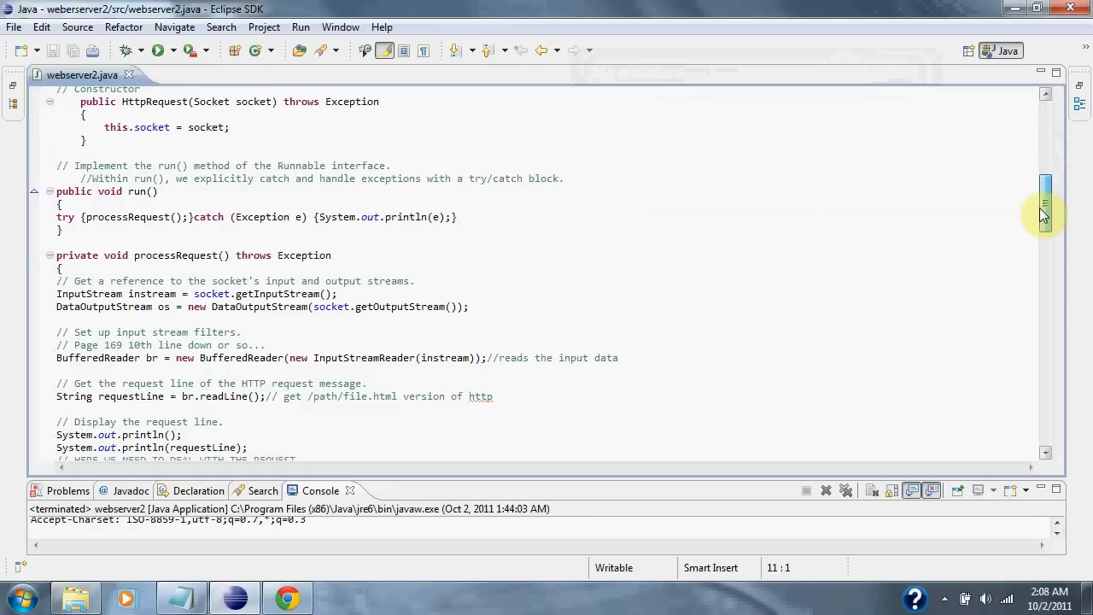
scroll(down, 3)
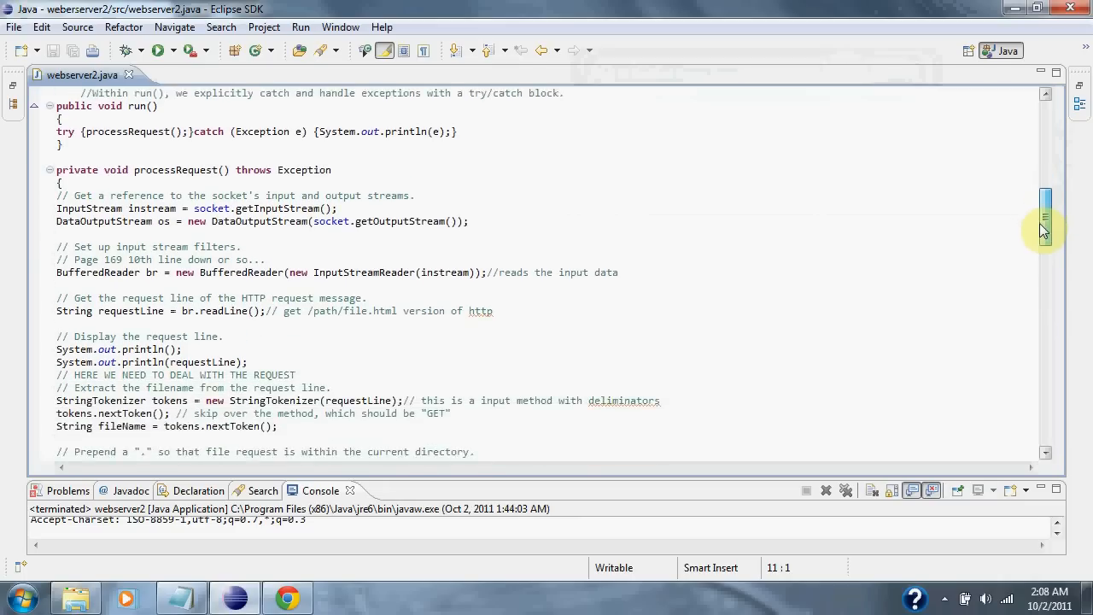
scroll(down, 3)
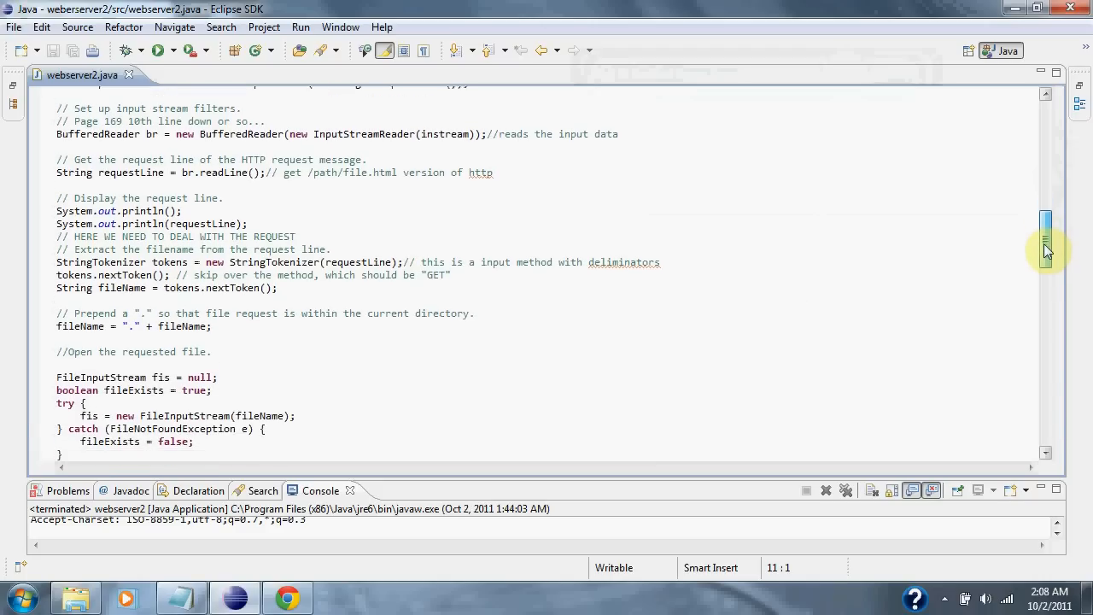
scroll(down, 3)
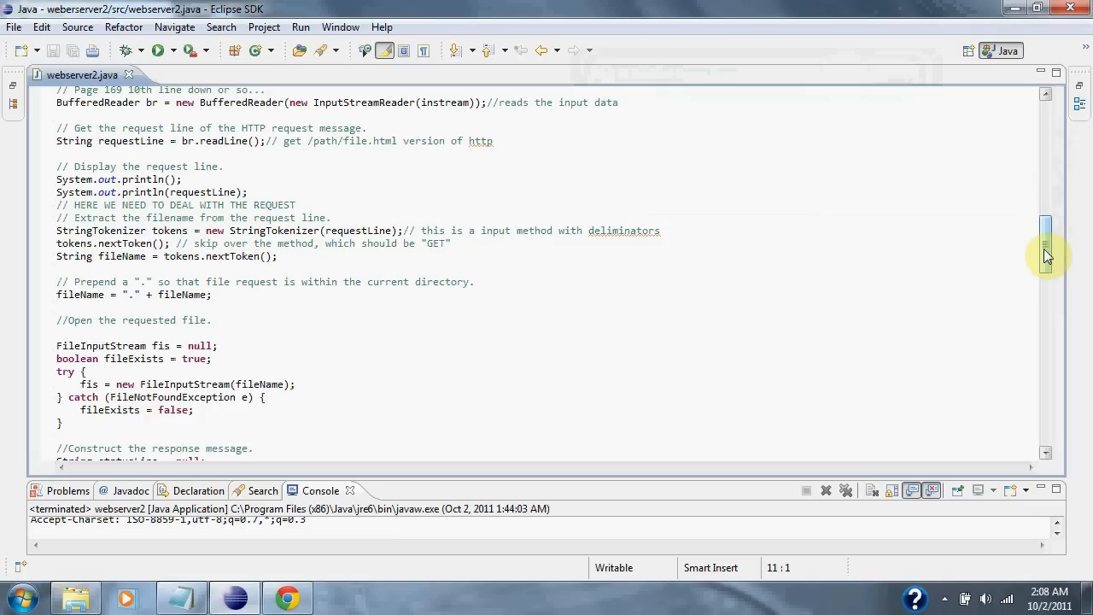
mouse_move(1050, 256)
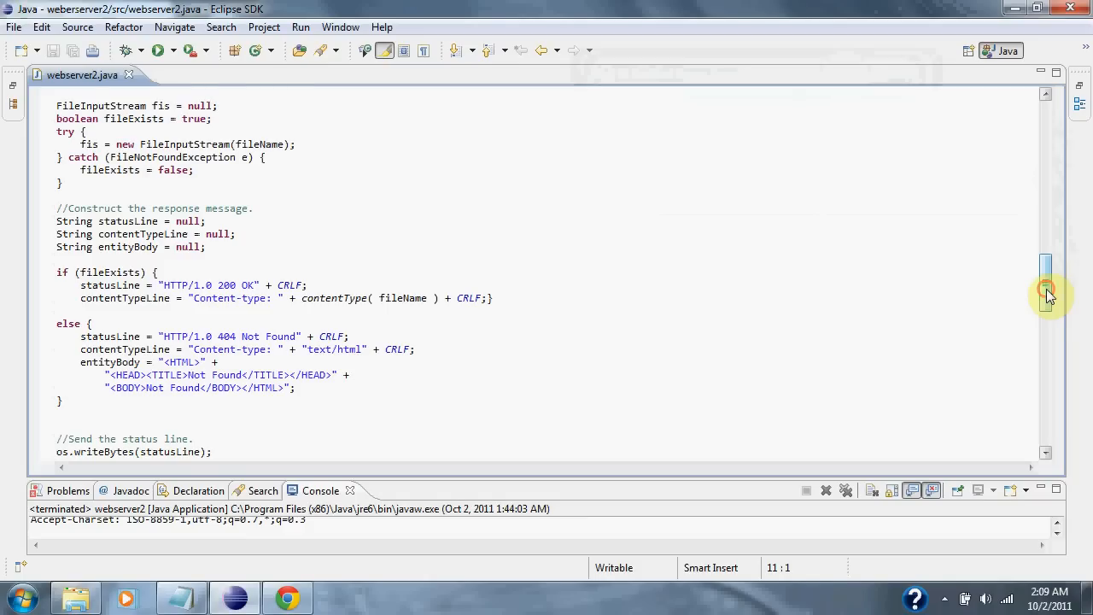
scroll(down, 3)
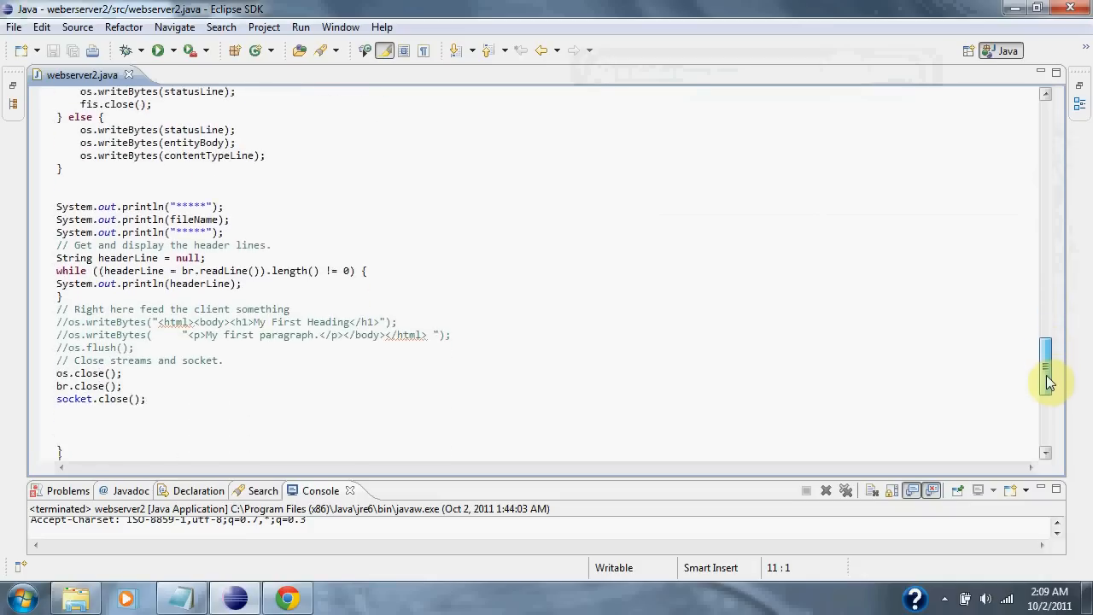
scroll(down, 3)
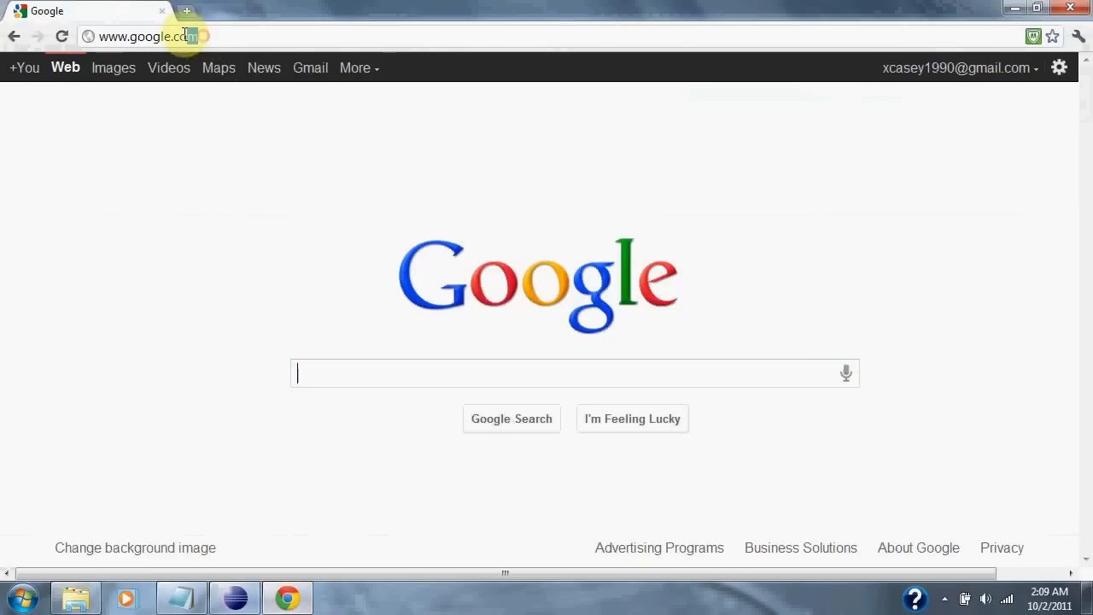
click(145, 36)
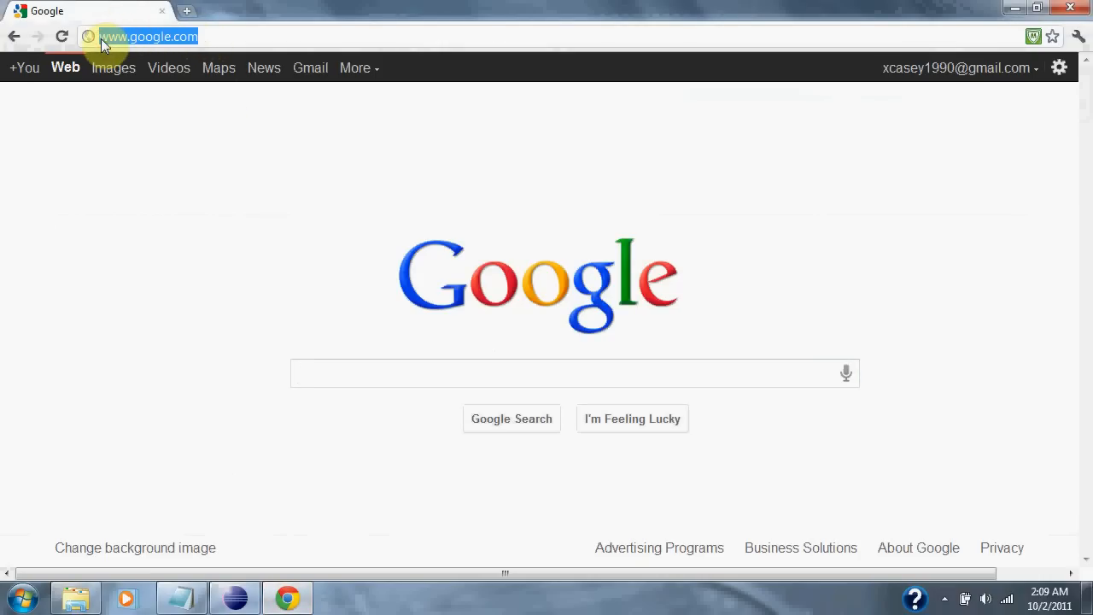
text(http://192.168.56.1:9000/my.html)
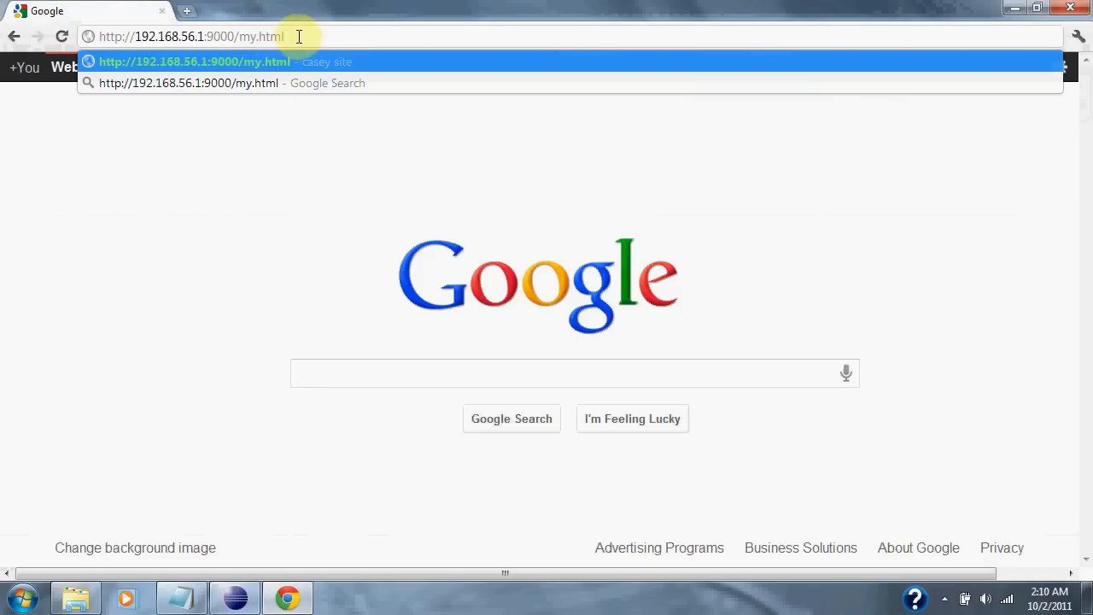
click(564, 374)
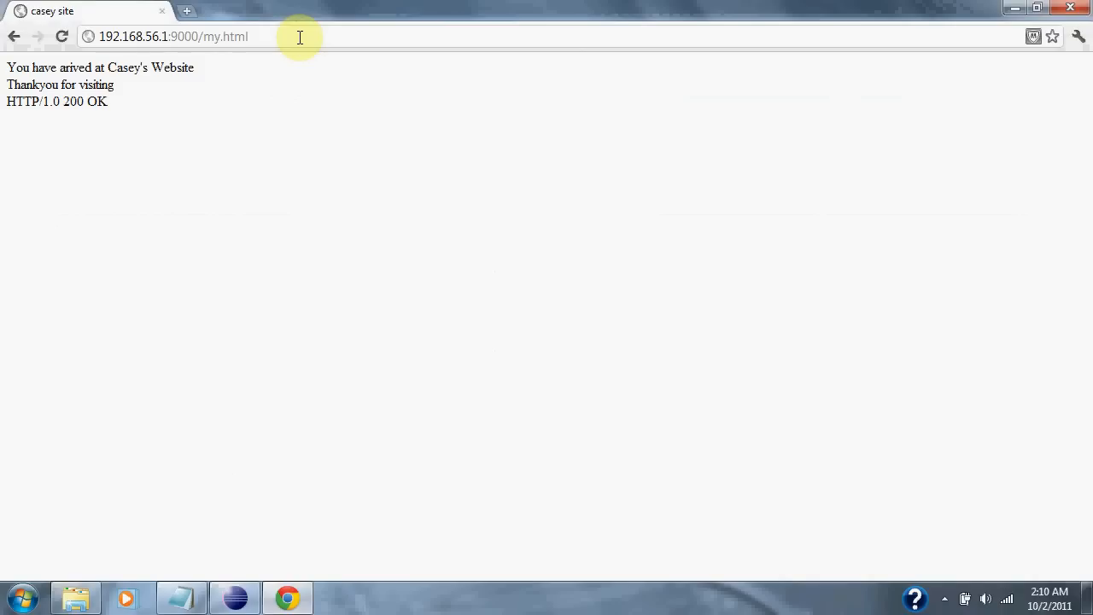
mouse_move(45, 126)
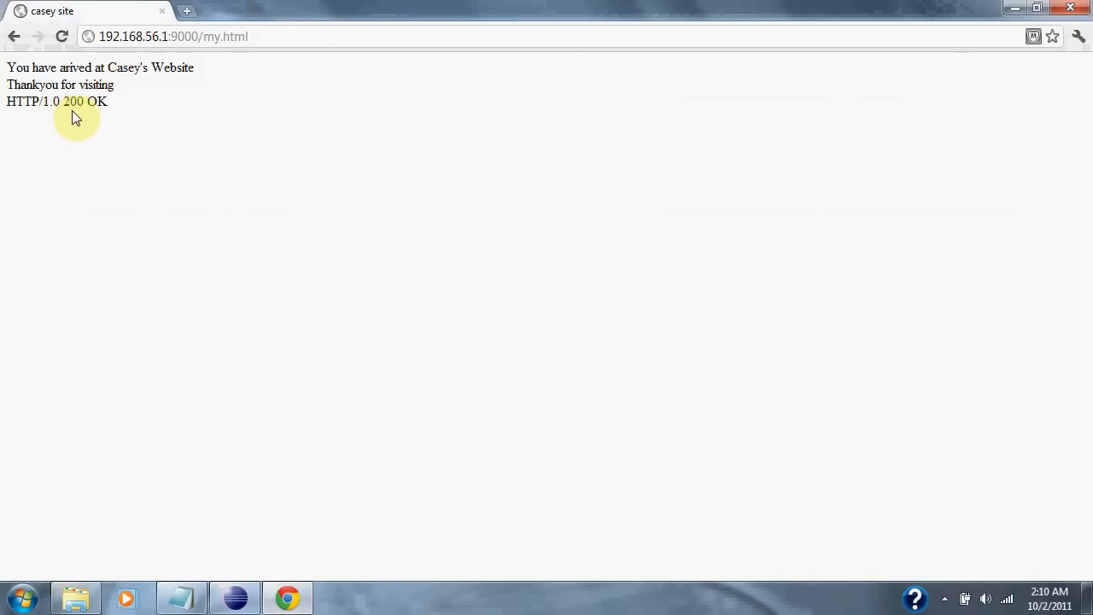
mouse_move(154, 126)
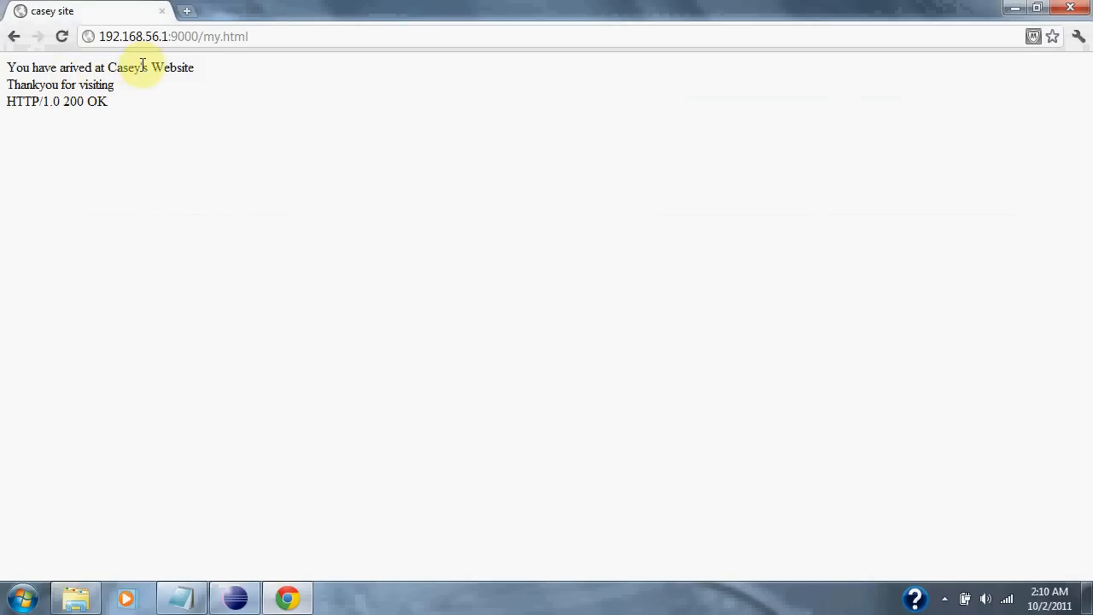
mouse_move(311, 191)
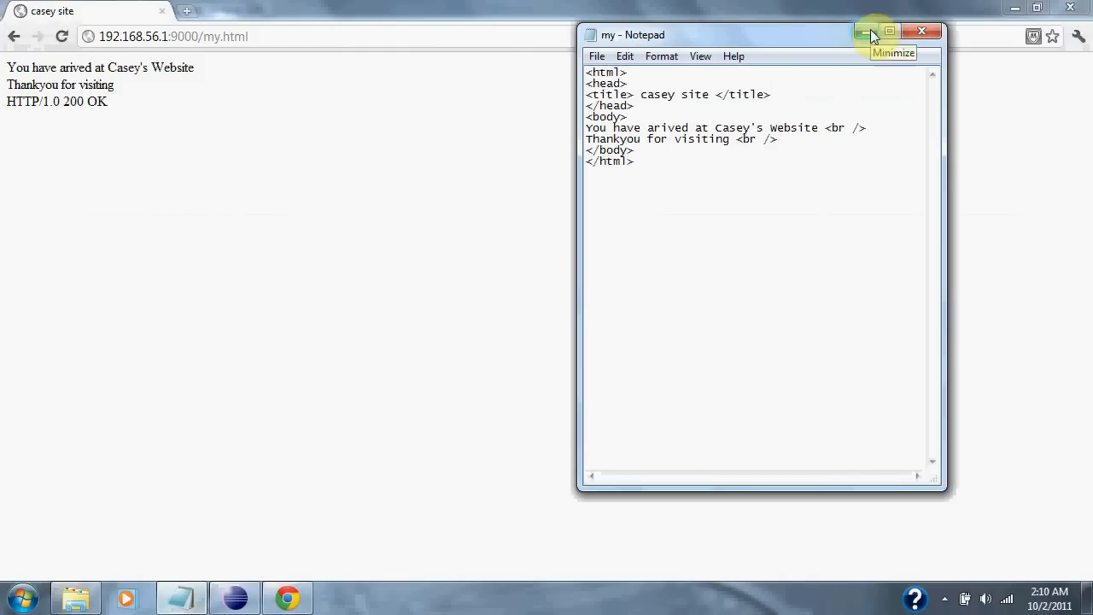
Step: Minimize the Notepad window showing the my.html source
click(868, 32)
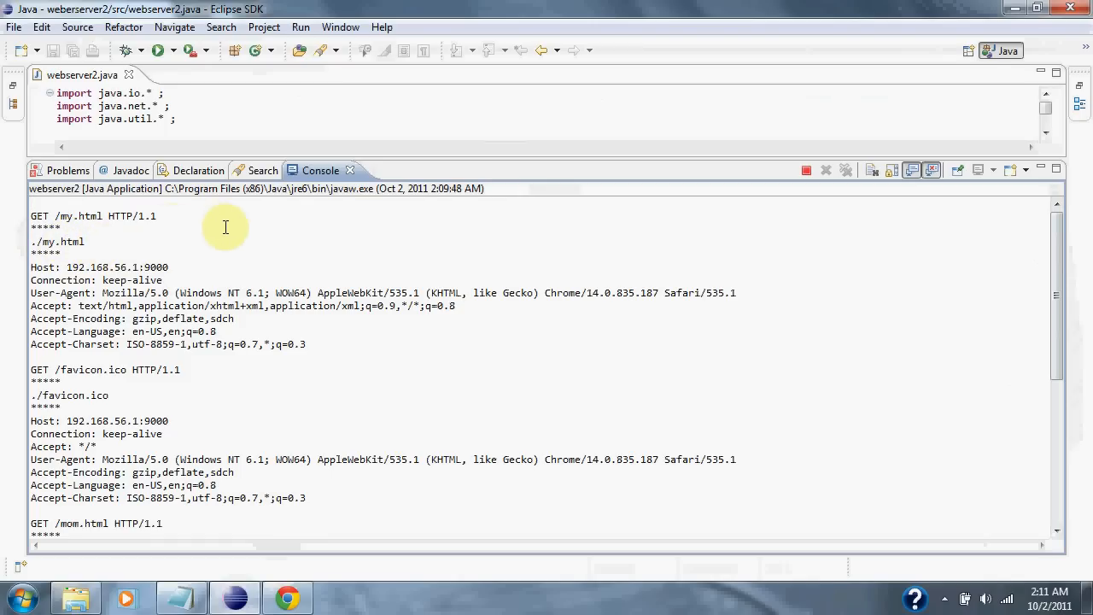
mouse_move(291, 222)
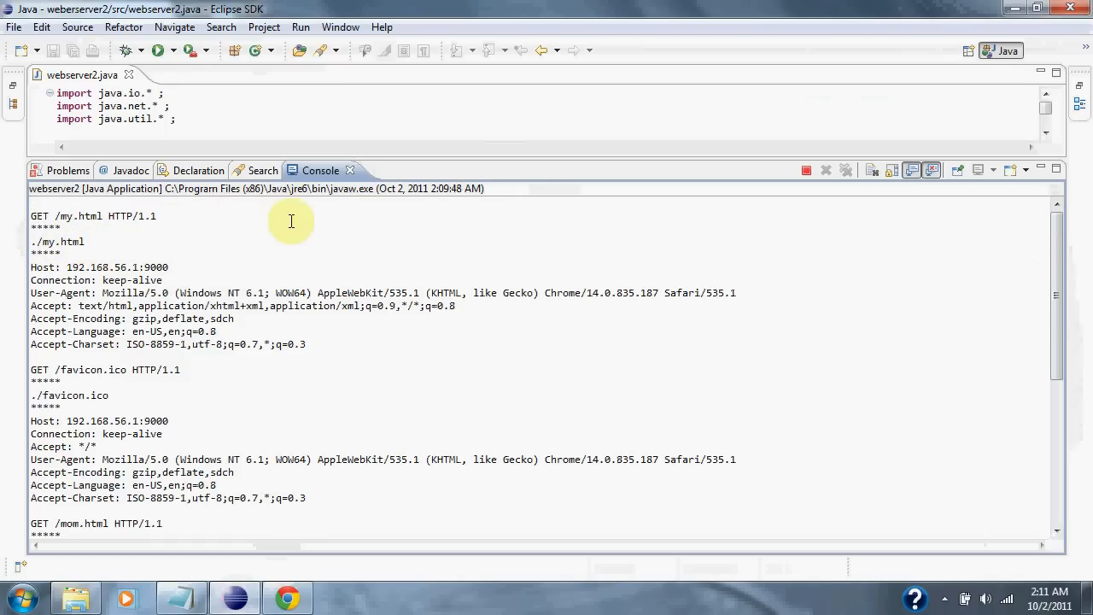
mouse_move(330, 305)
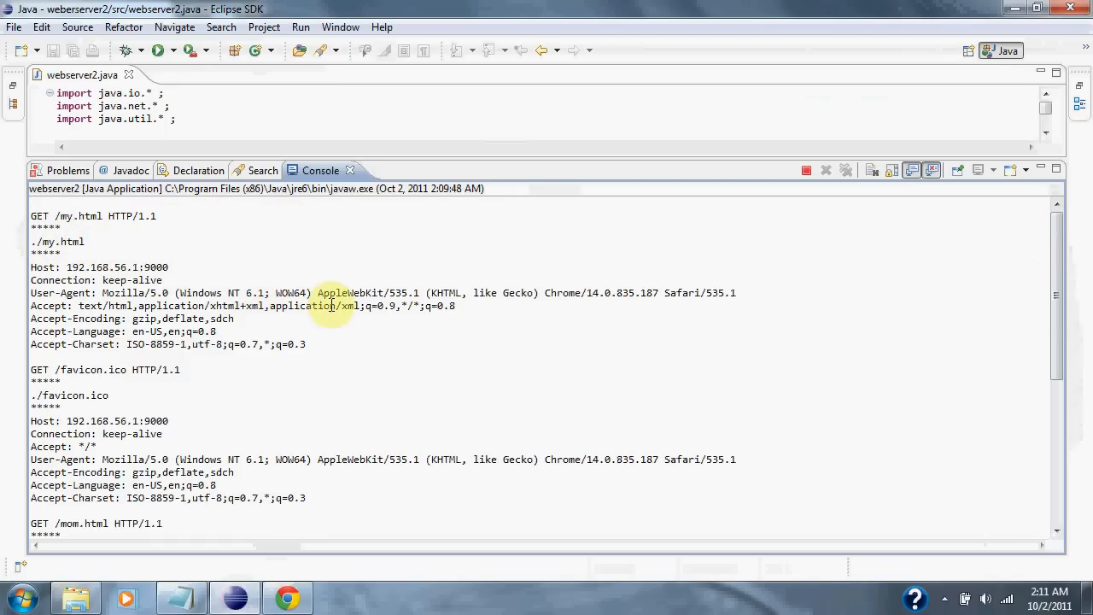
mouse_move(404, 328)
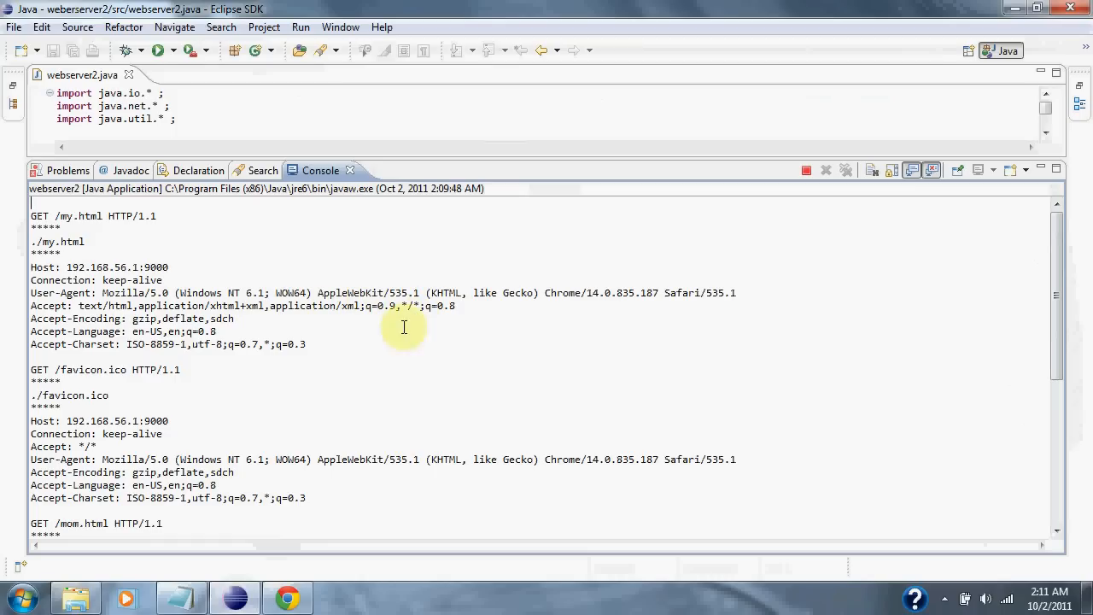
Step: Read the console's GET request log, then drag the sash to enlarge the editor
scroll(down, 3)
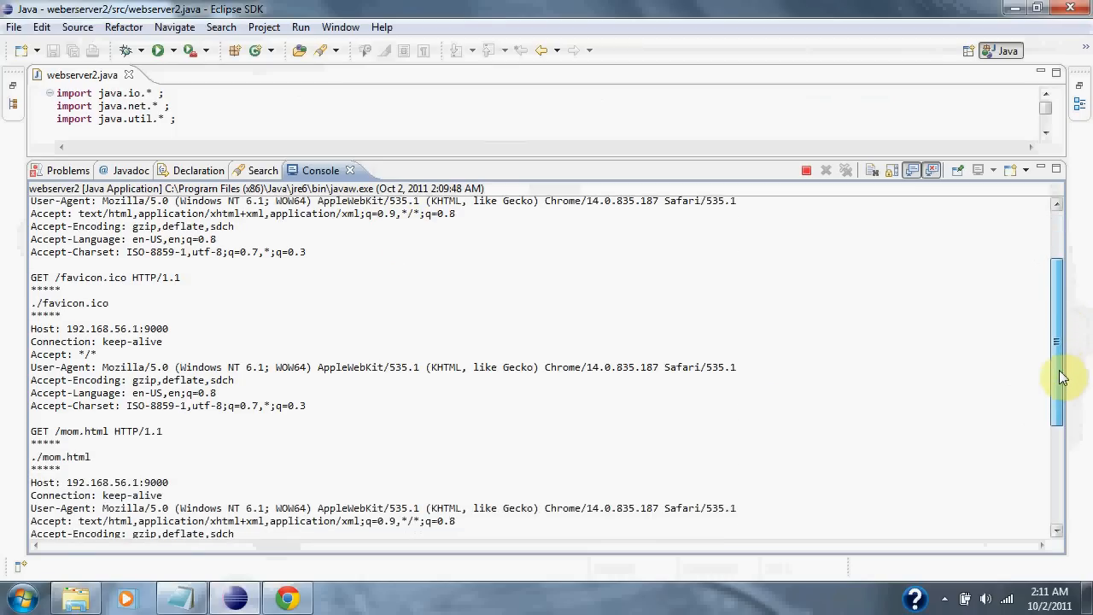
scroll(down, 3)
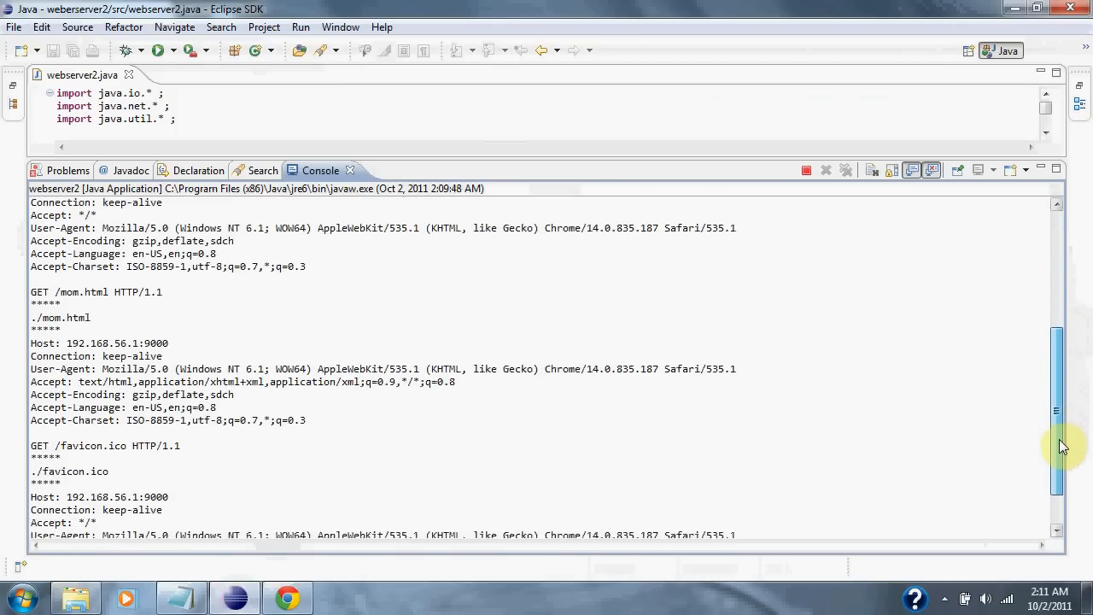
scroll(down, 3)
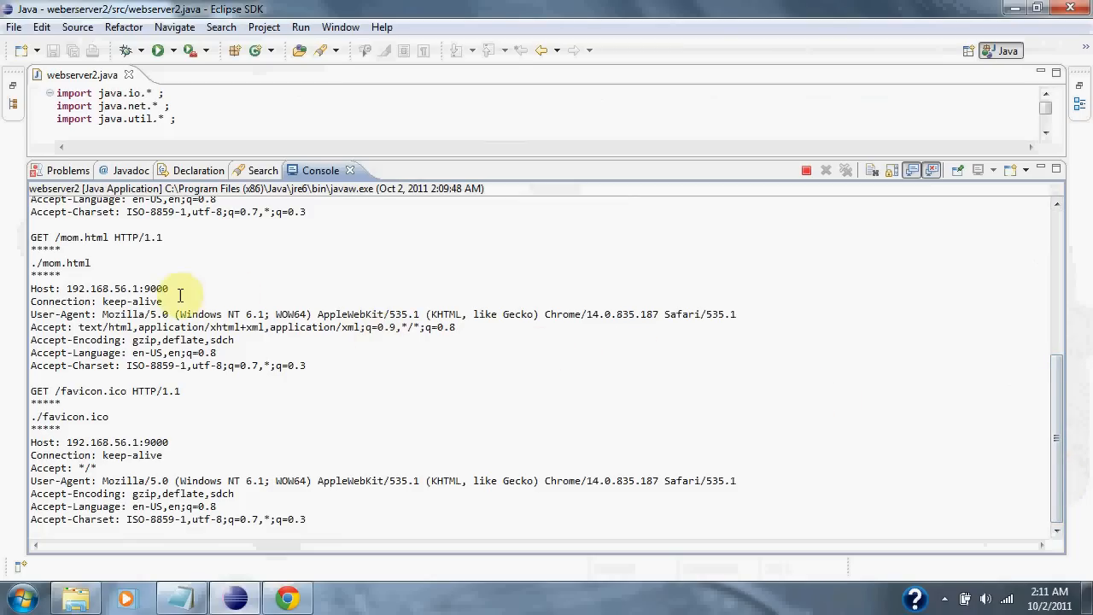
mouse_move(551, 155)
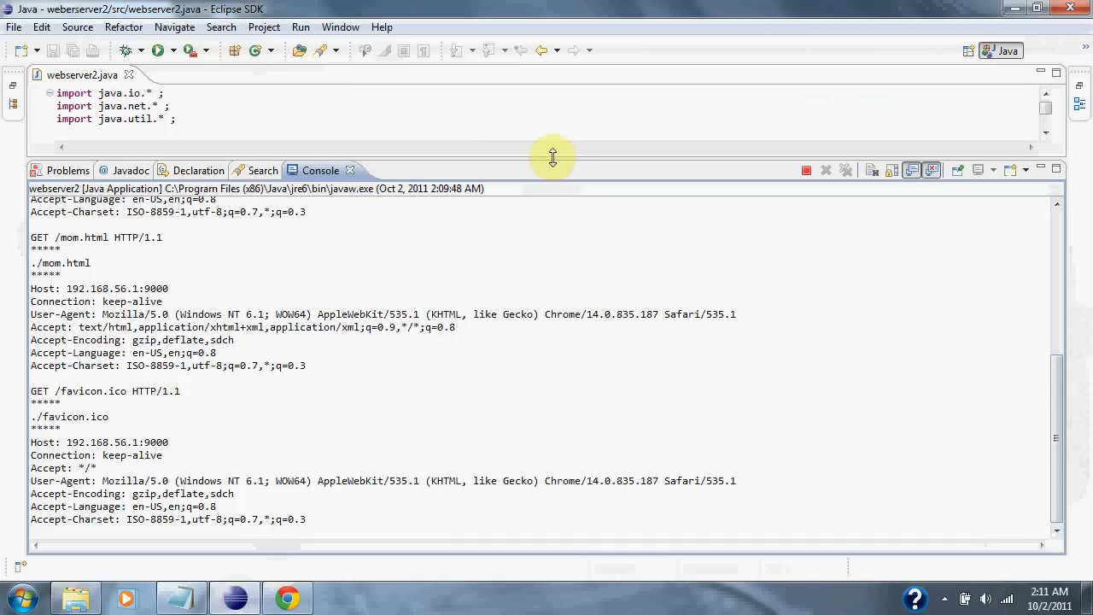
drag(552, 158, 568, 419)
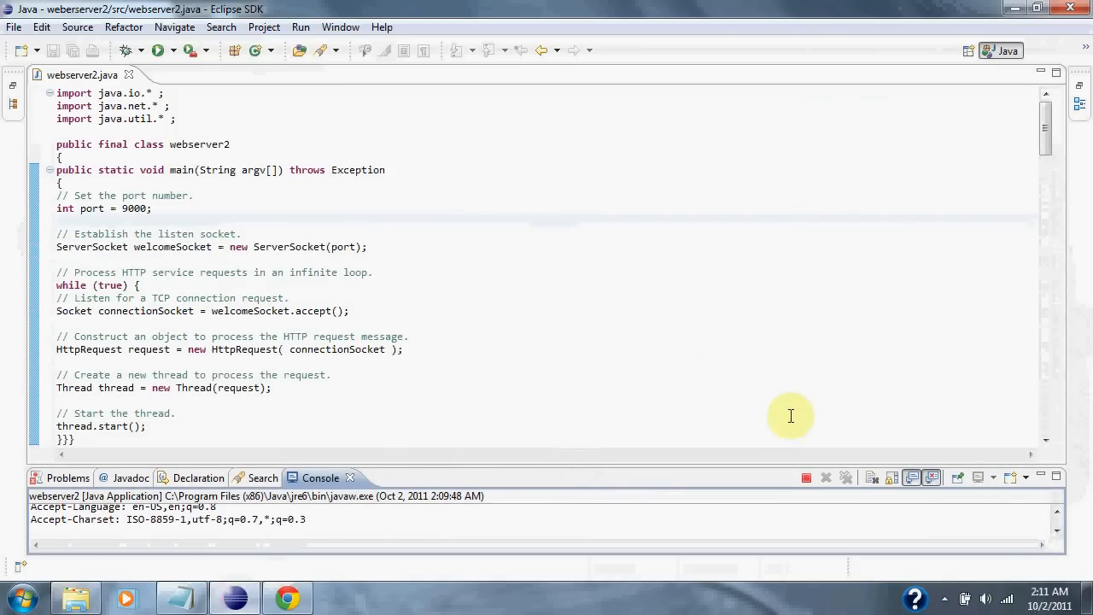
mouse_move(805, 477)
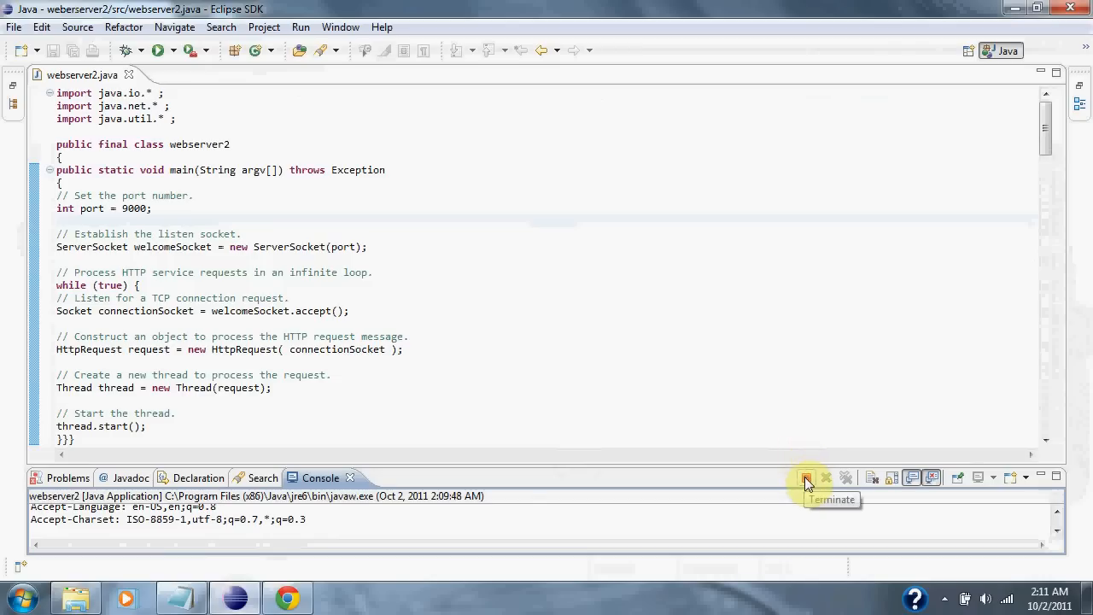
Step: Terminate the webserver2 application from the Console, then switch to Chrome
click(806, 477)
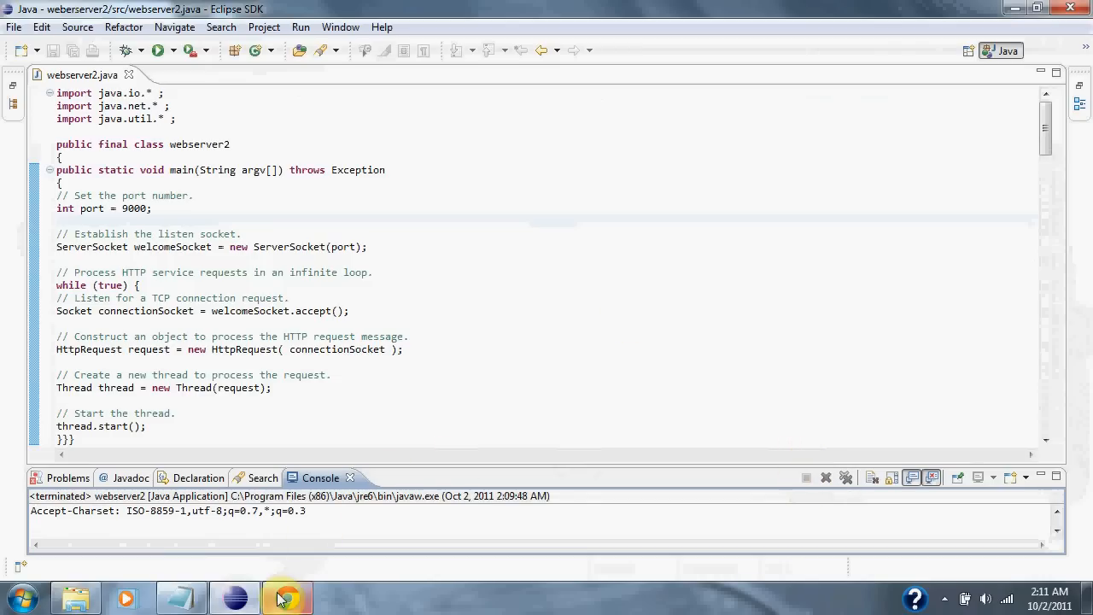
click(287, 597)
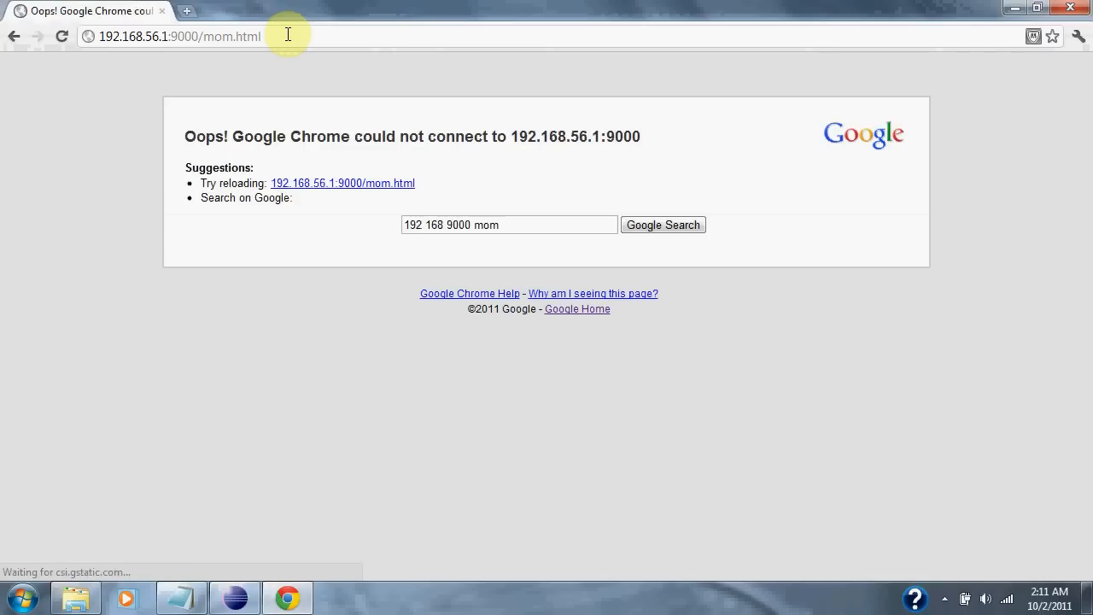
mouse_move(626, 7)
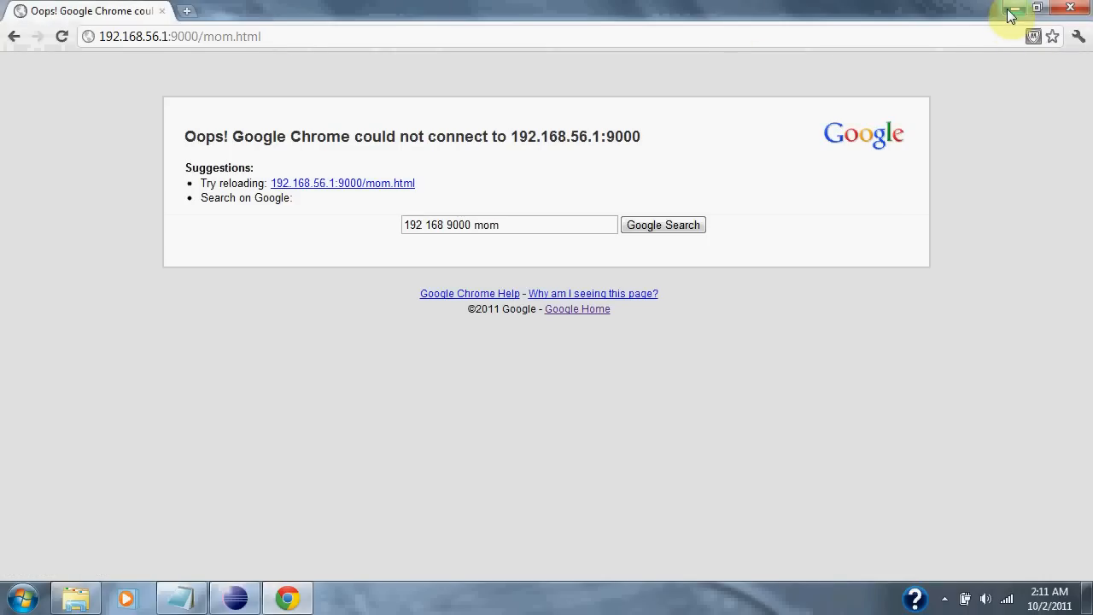
mouse_move(1009, 16)
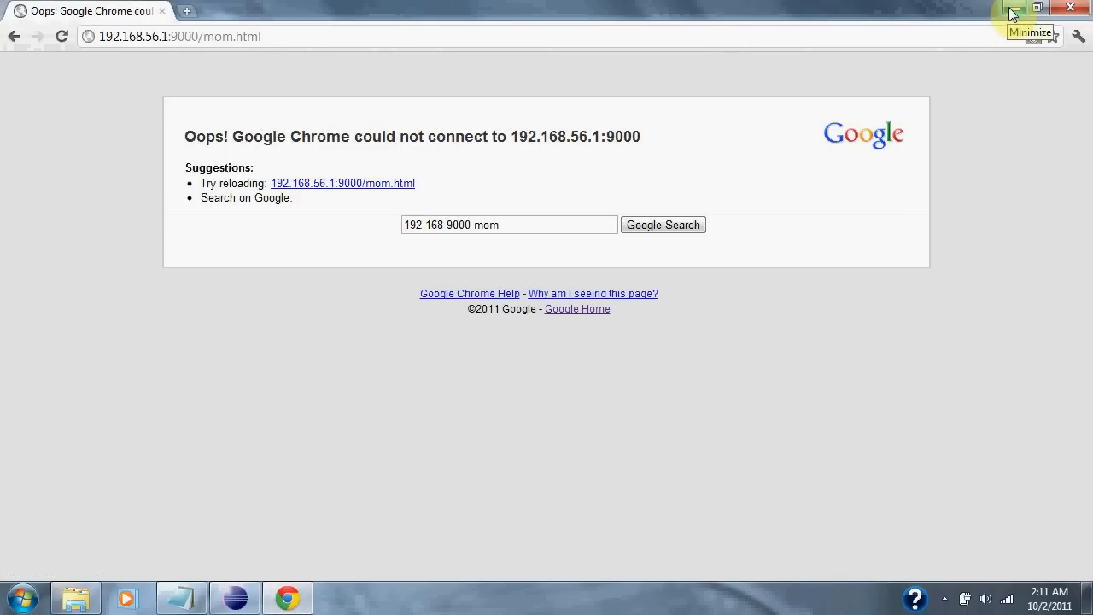